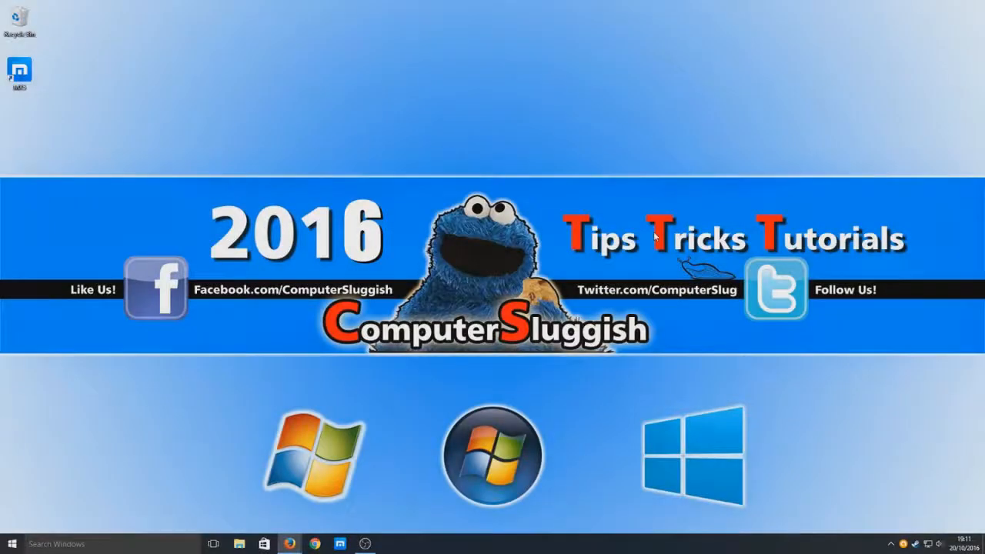
pyautogui.moveTo(362, 491)
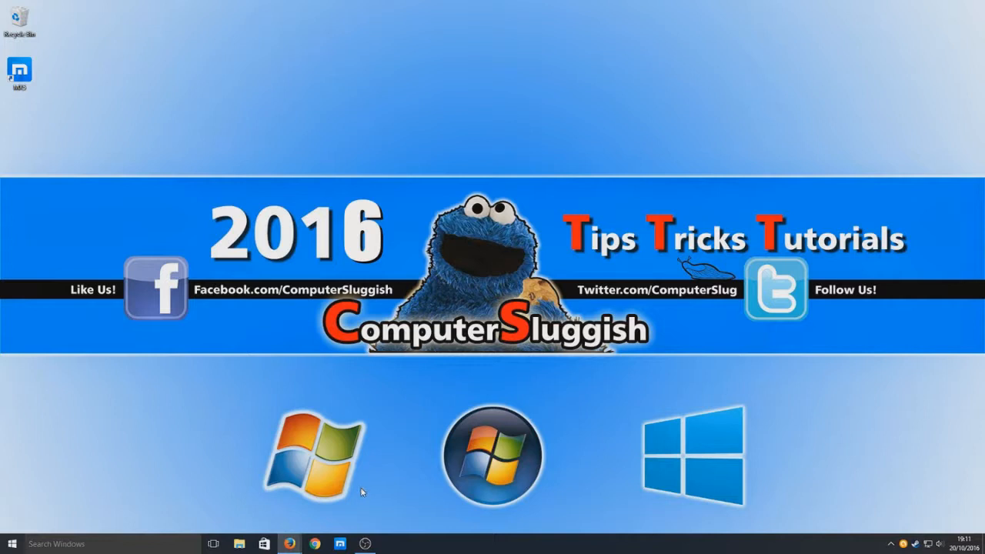
pyautogui.moveTo(365, 500)
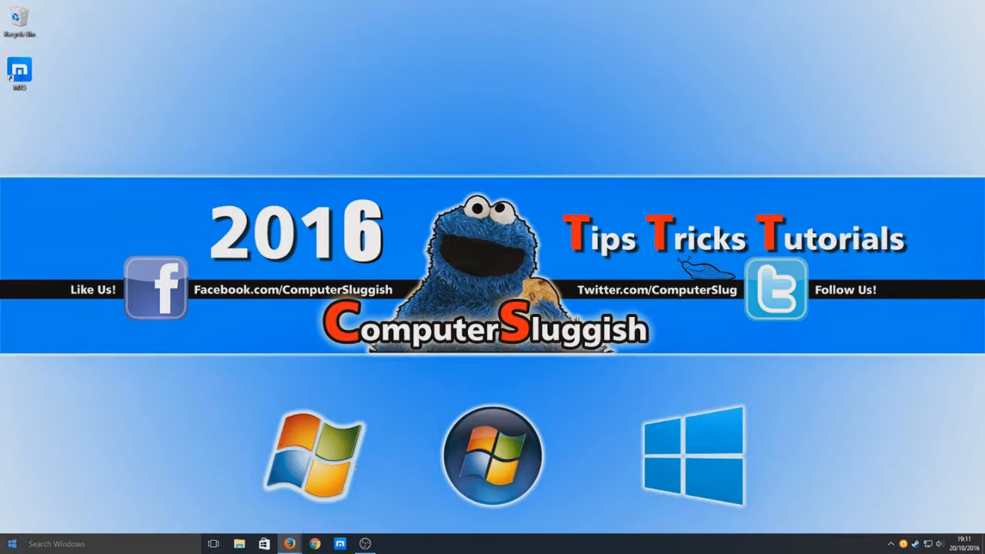
# Launch Command Prompt by searching 'cmd' from the Start menu
pyautogui.click(13, 544)
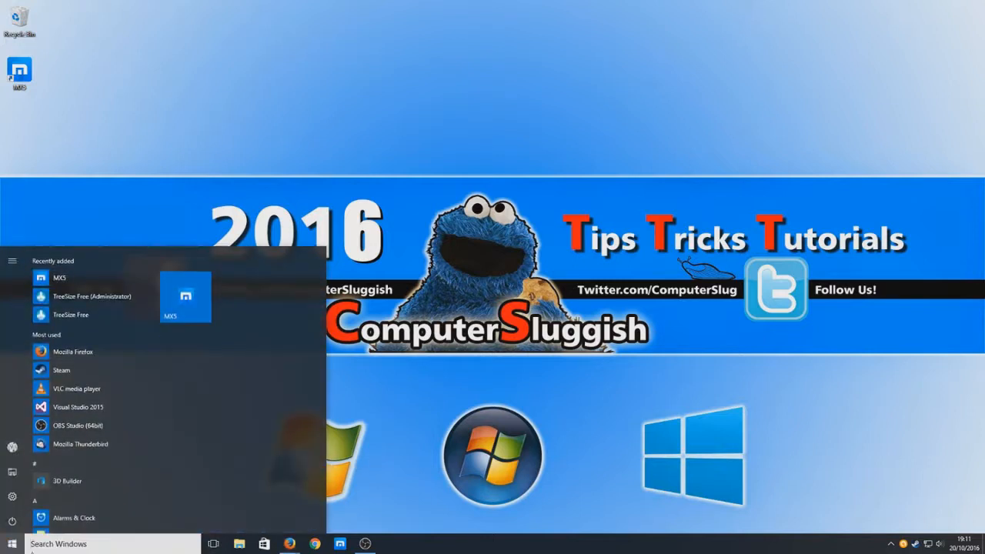
pyautogui.write('cmd')
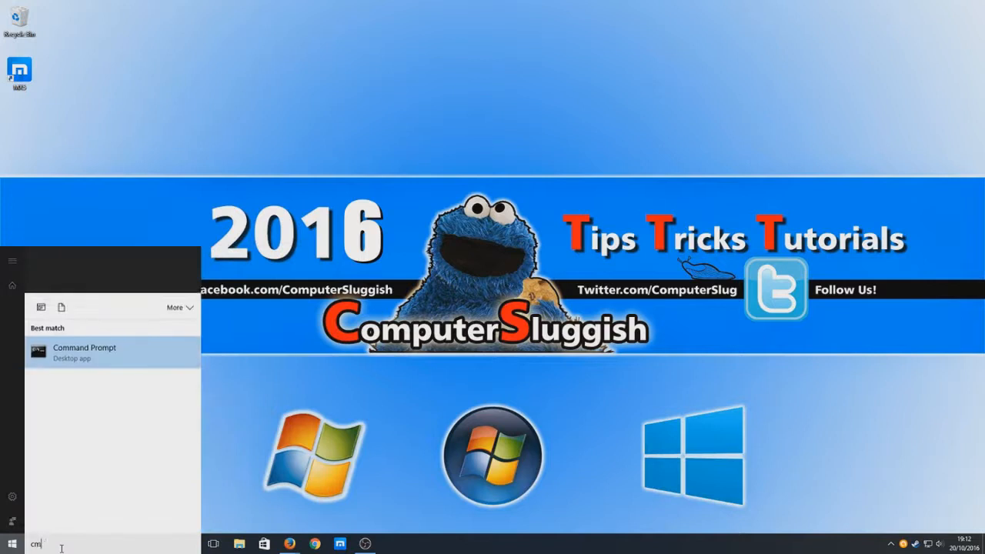
pyautogui.click(85, 353)
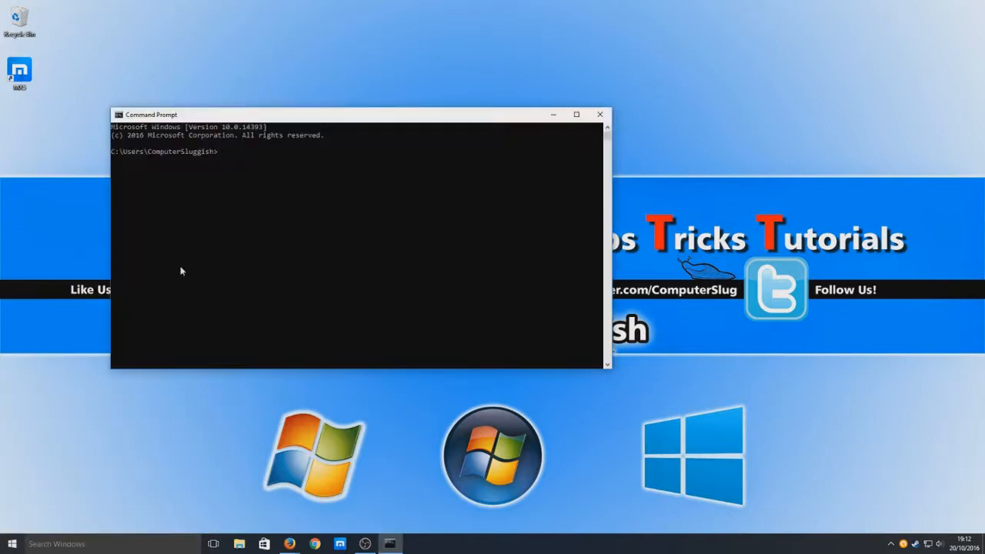
pyautogui.moveTo(456, 39)
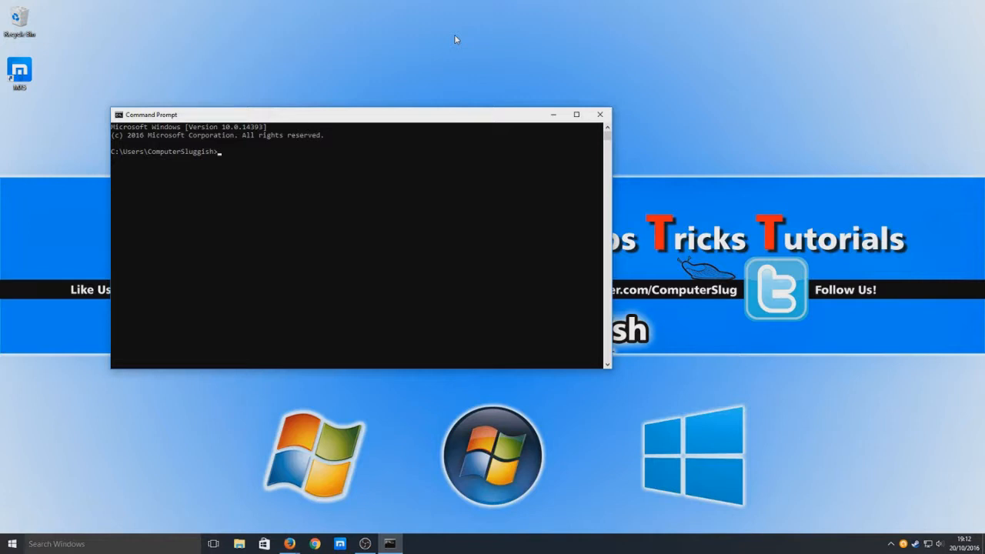
# Enter 'wmic baseboard get product,manufacturer,version' to query the motherboard details
pyautogui.write('w')
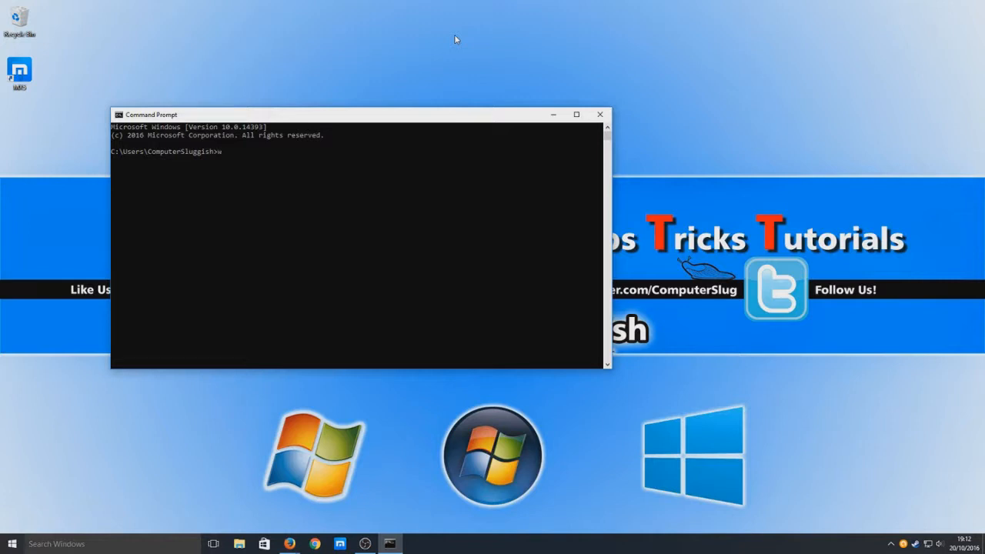
pyautogui.write('wmic b')
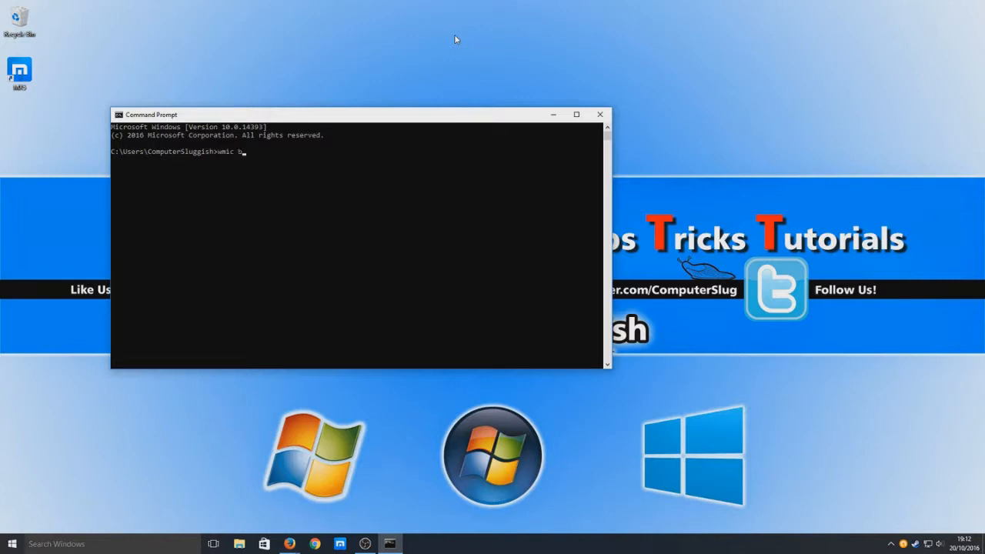
pyautogui.write('asebo')
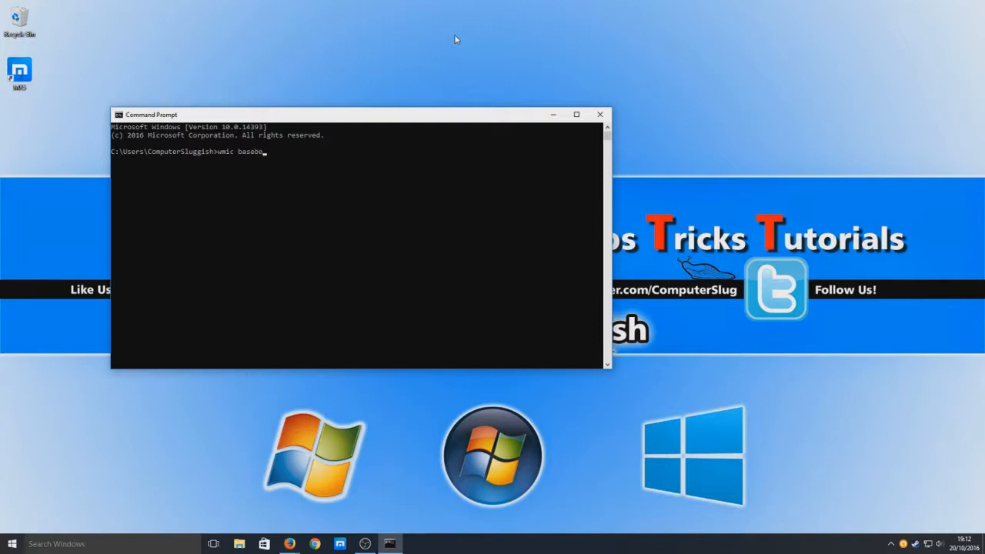
pyautogui.write('ard')
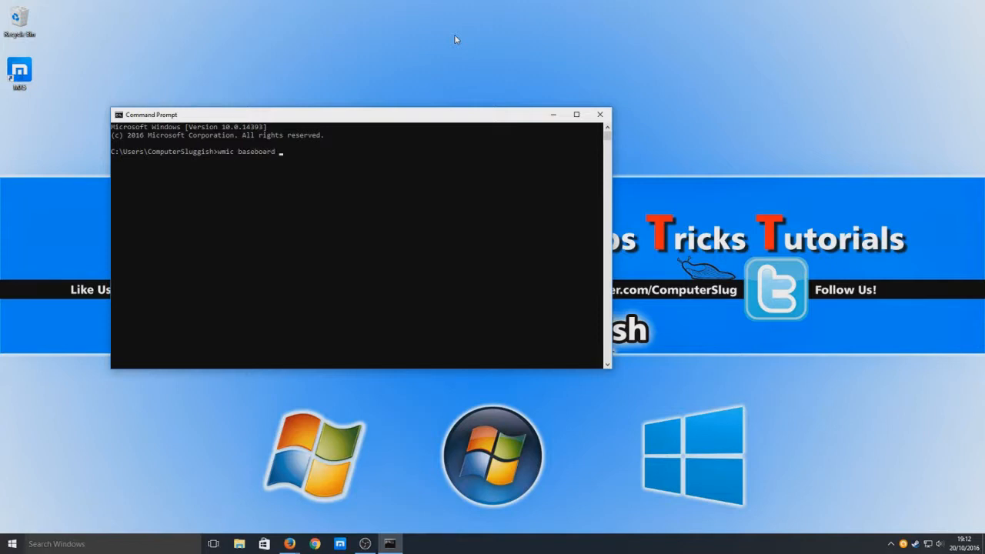
pyautogui.write('get')
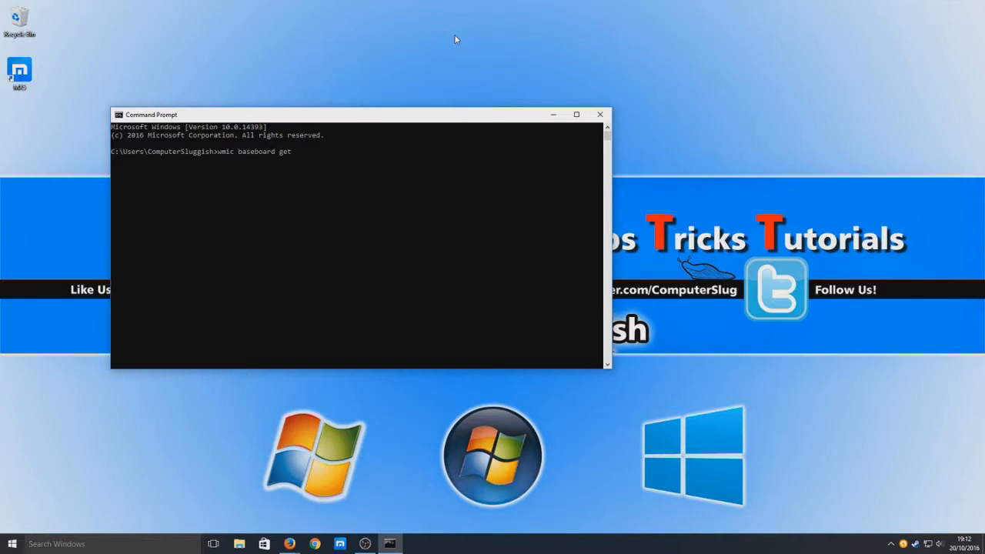
pyautogui.write('product')
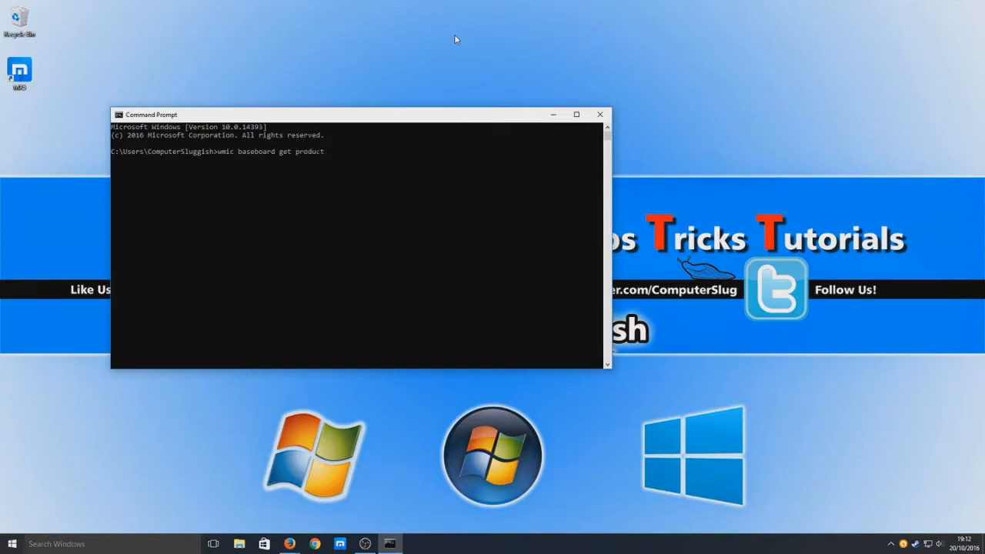
pyautogui.write(',manuf')
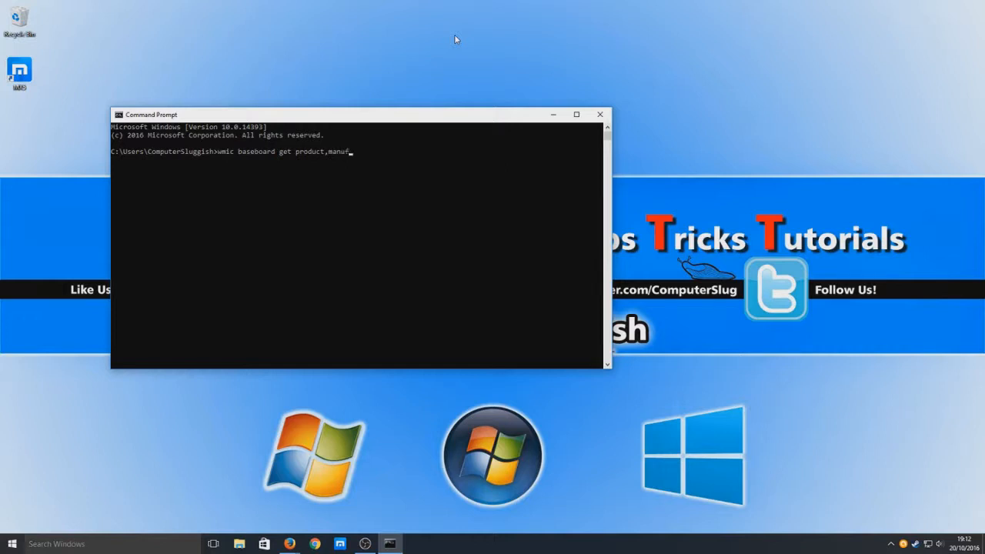
pyautogui.write('actu')
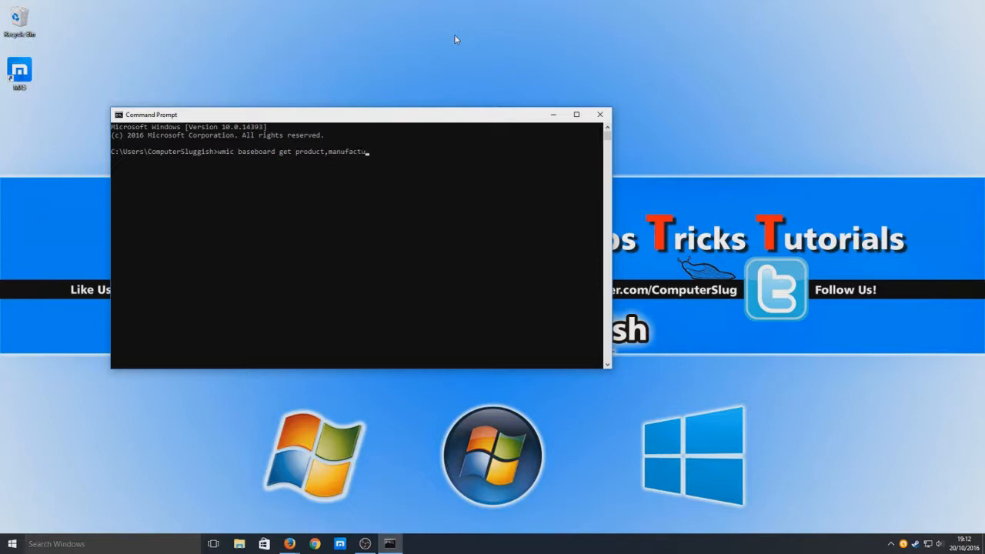
pyautogui.write('rer')
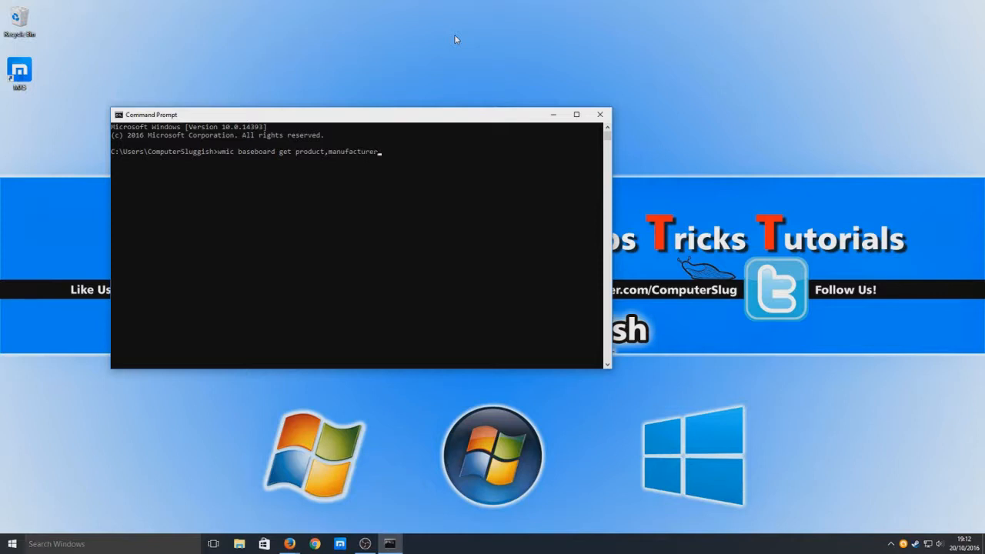
pyautogui.write(',version')
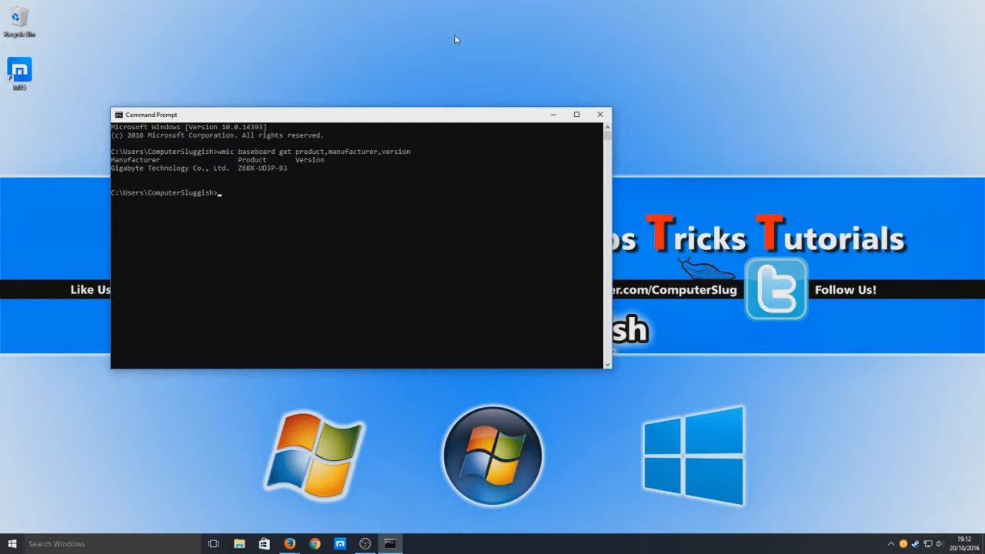
pyautogui.moveTo(289, 183)
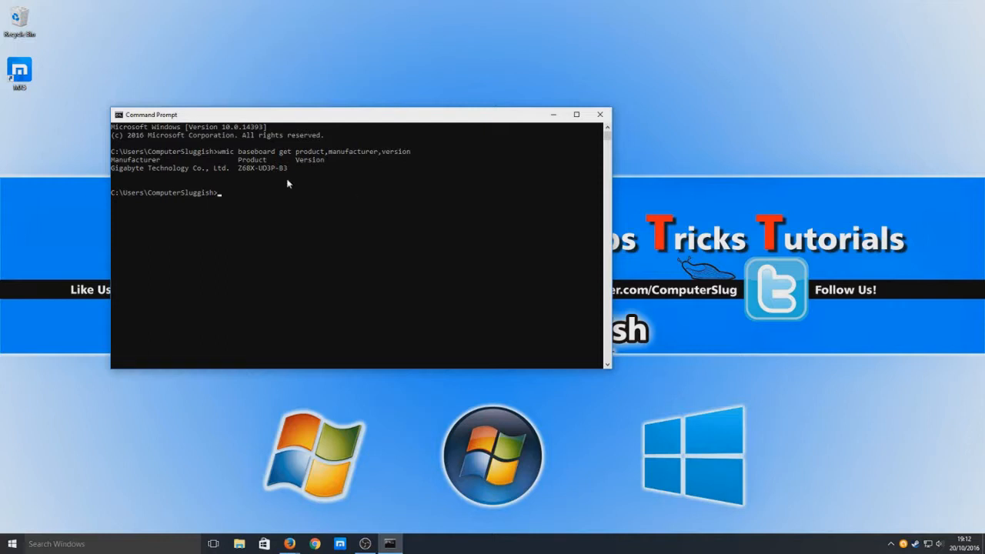
pyautogui.moveTo(287, 175)
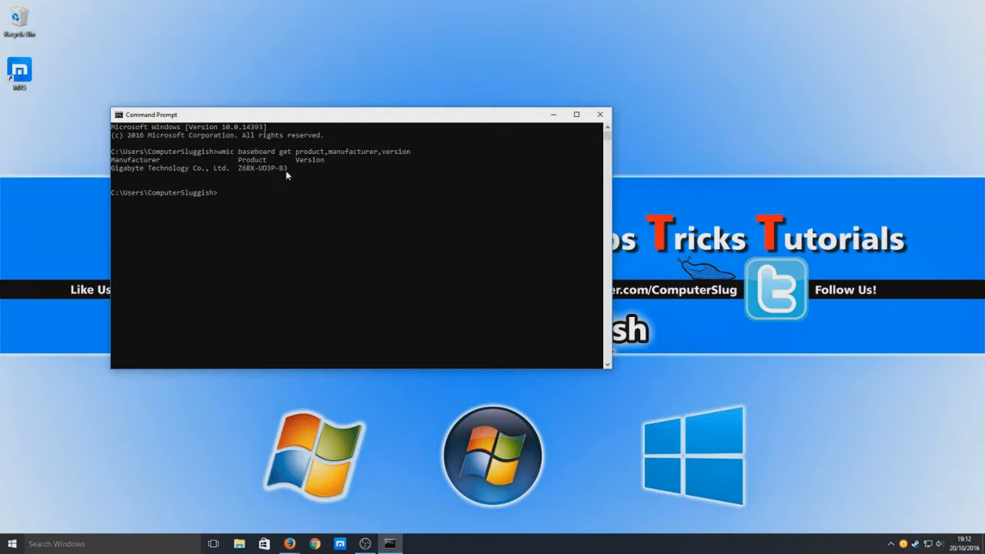
pyautogui.moveTo(303, 168)
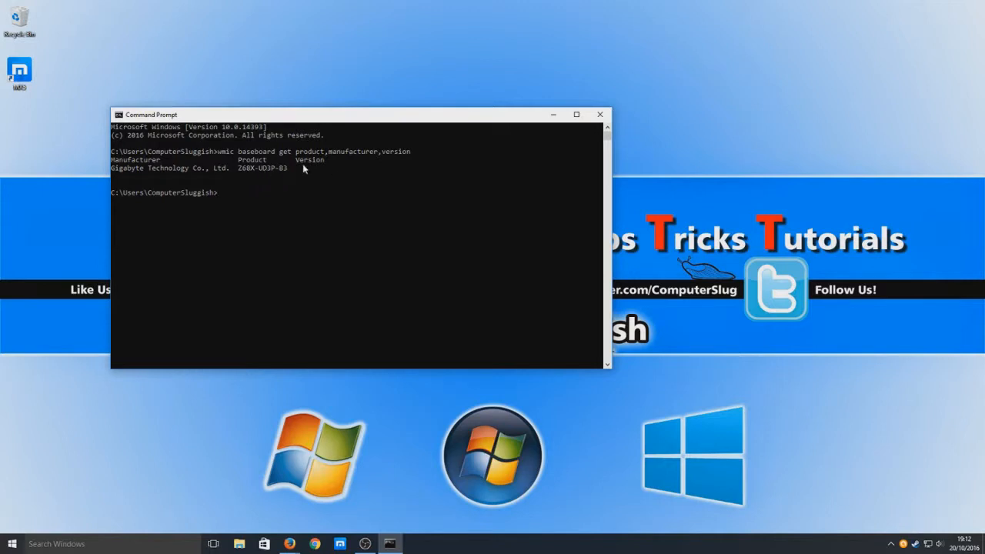
pyautogui.moveTo(283, 170)
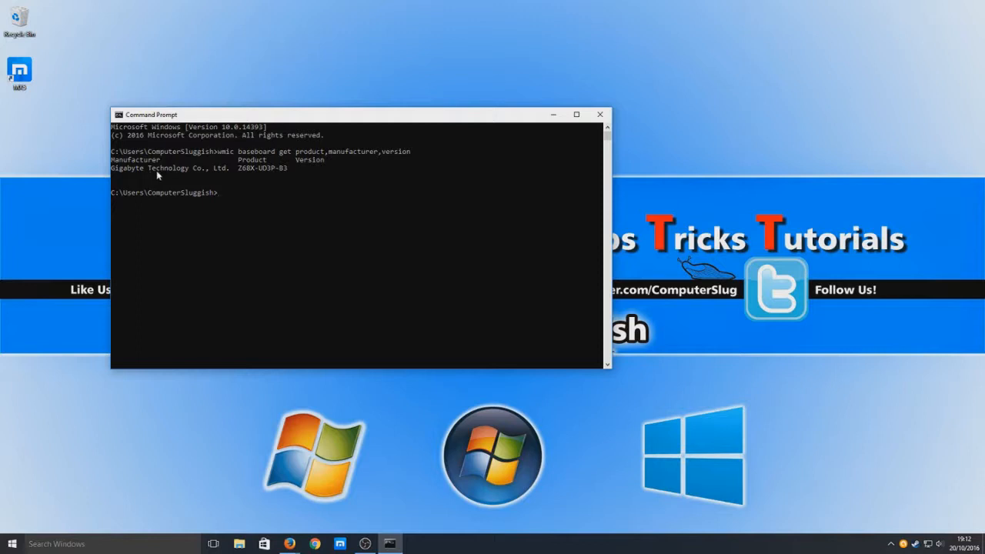
pyautogui.moveTo(306, 168)
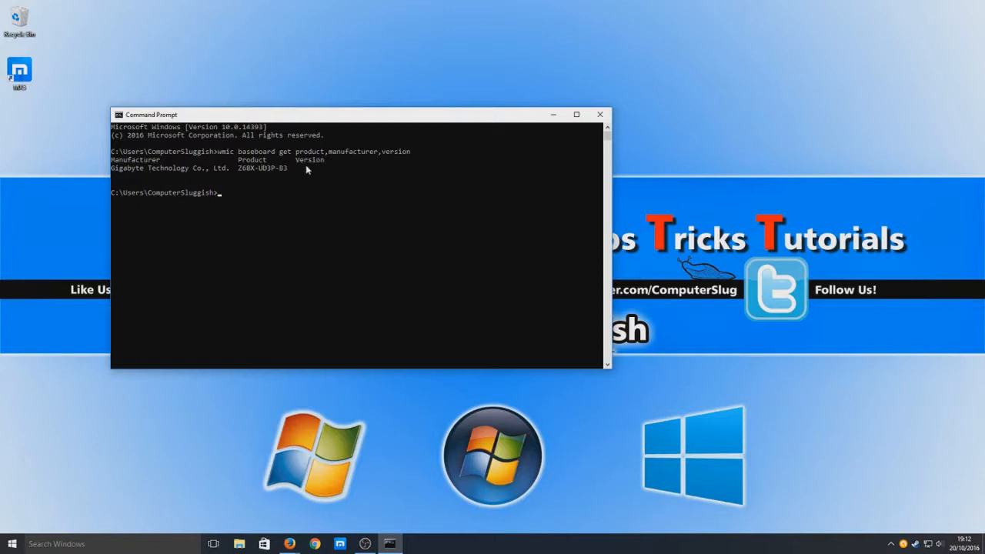
pyautogui.moveTo(350, 156)
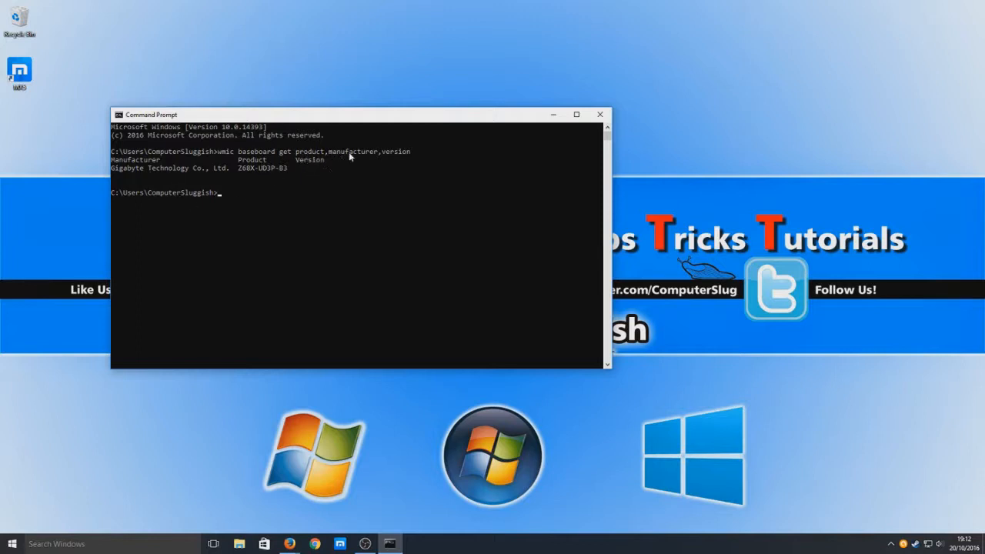
pyautogui.moveTo(325, 164)
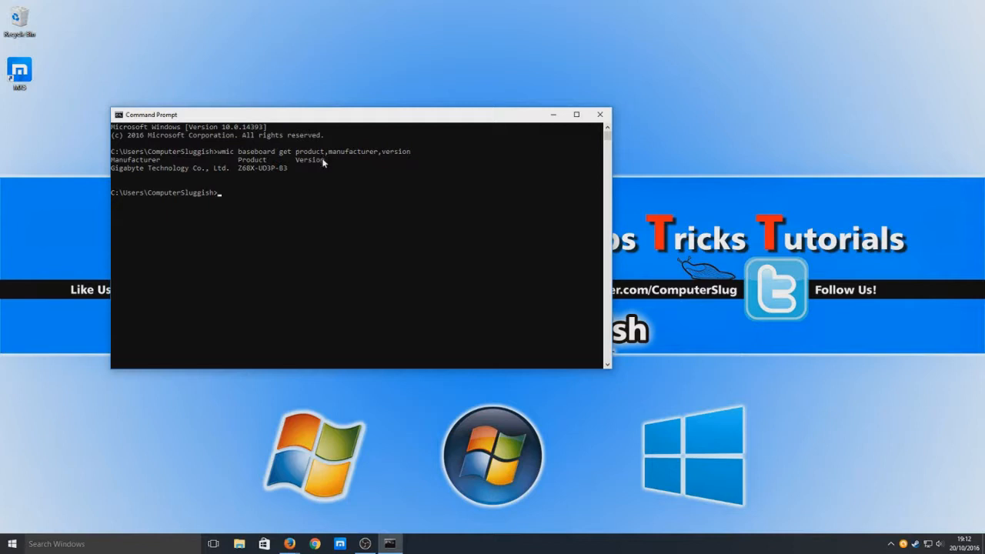
pyautogui.moveTo(324, 173)
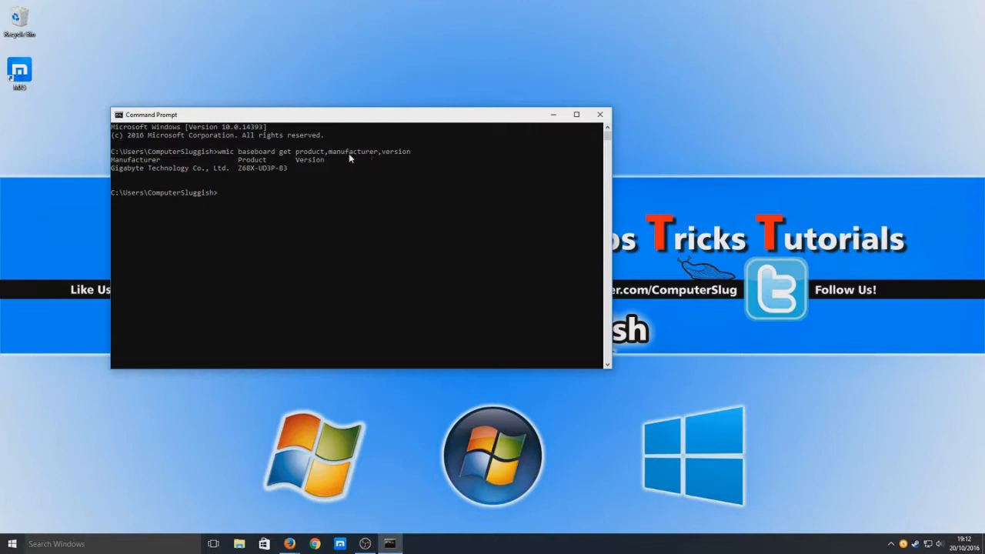
pyautogui.moveTo(329, 253)
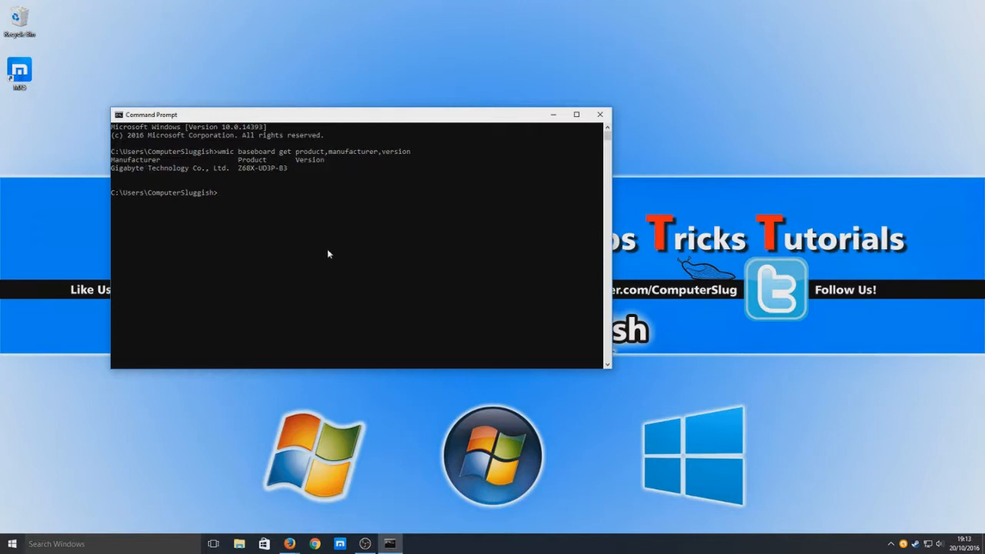
pyautogui.moveTo(490, 298)
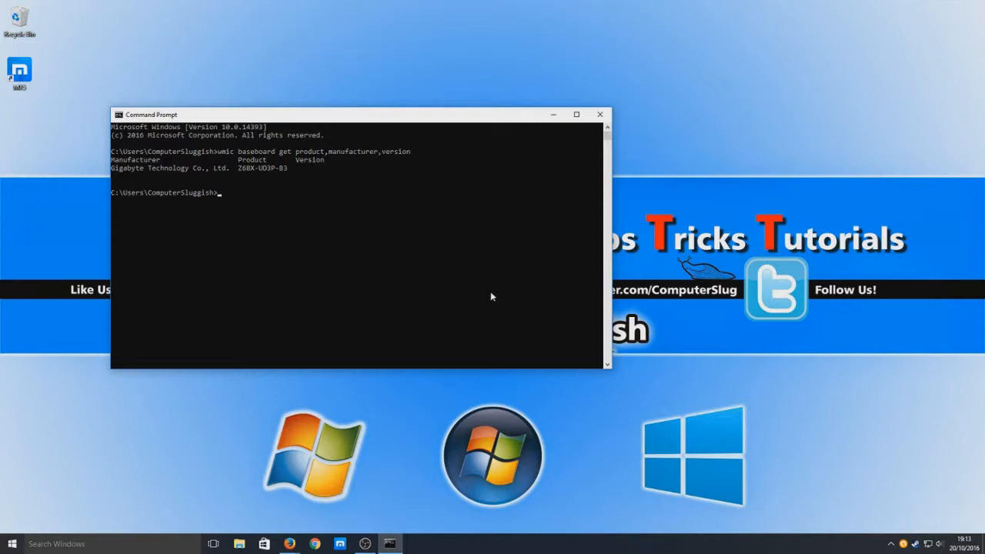
# Enter 'wmic cpu get name,currentclockspeed,maxclockspeed' to show processor name and clock speeds
pyautogui.write('w')
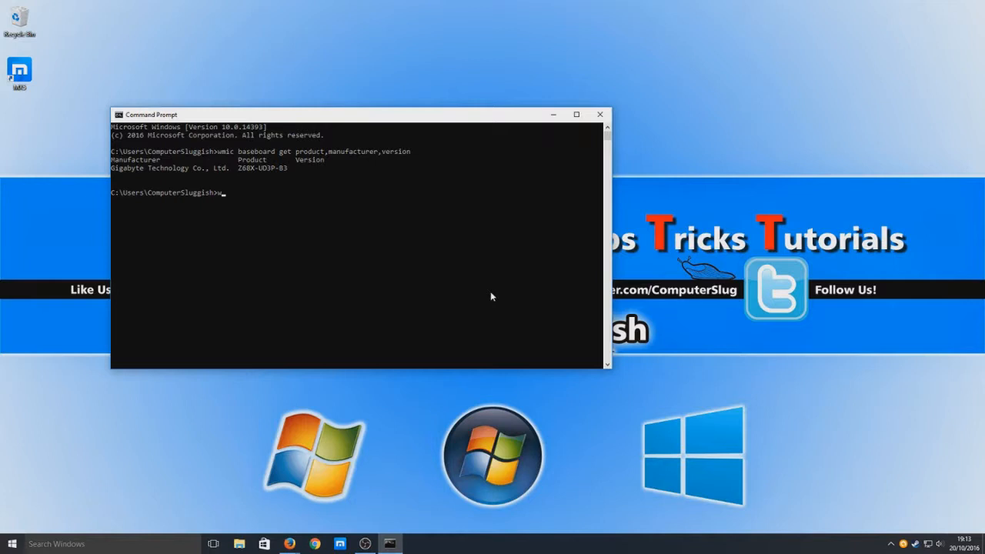
pyautogui.write('wmic')
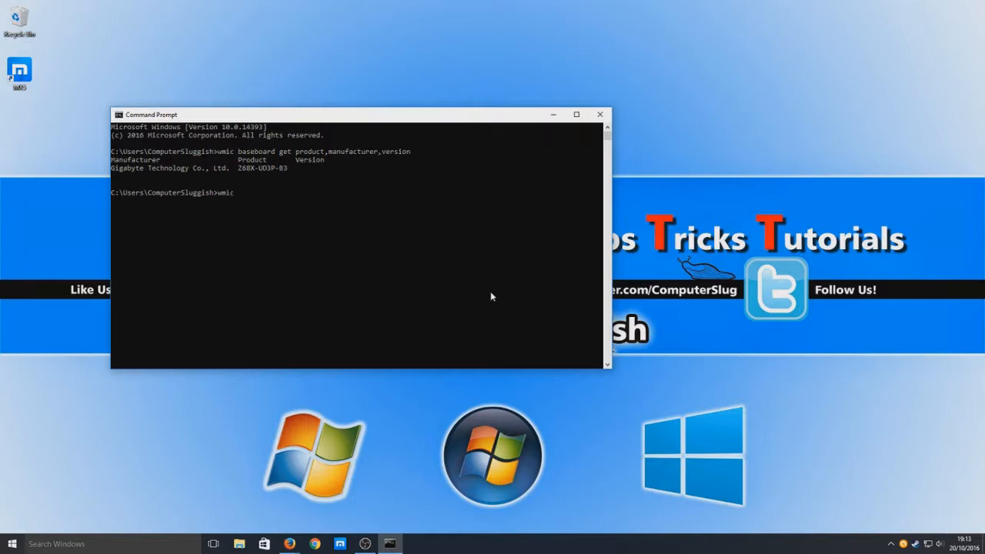
pyautogui.write('cpu')
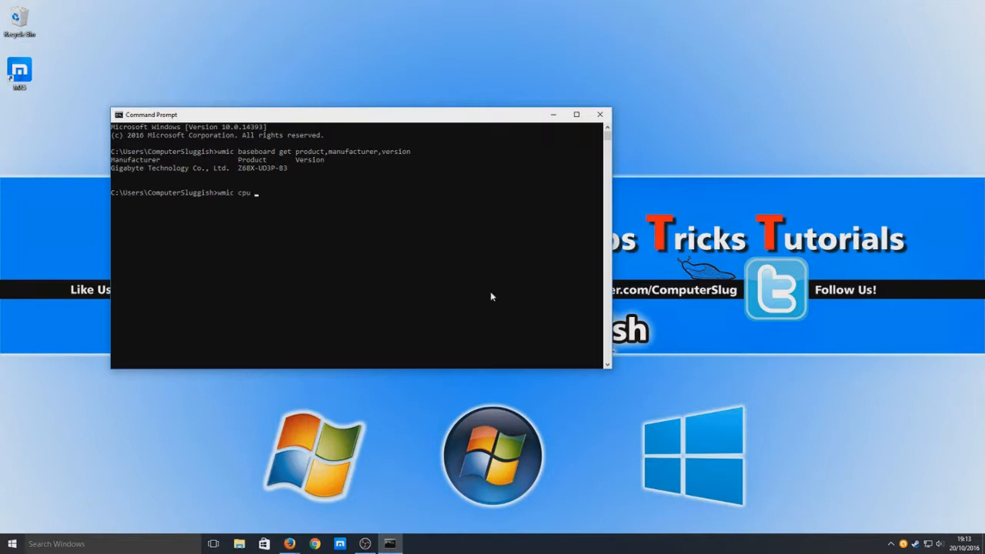
pyautogui.write('get name,curre')
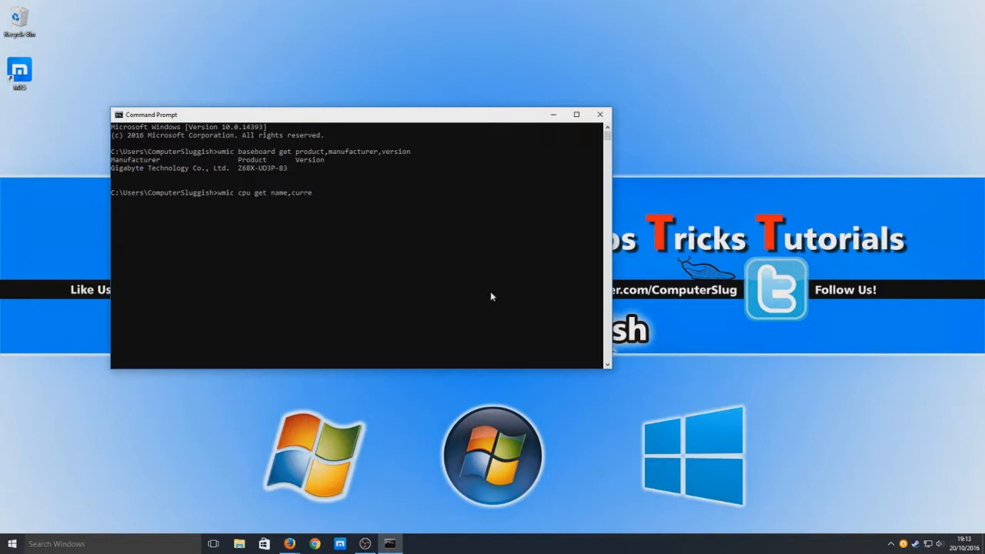
pyautogui.write('ntclockspeed,')
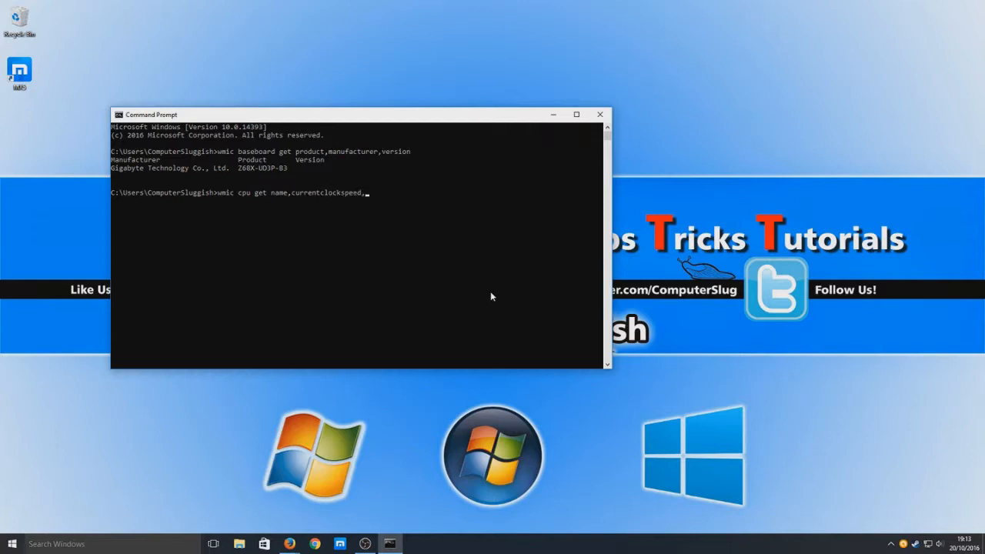
pyautogui.write('maxclockspeed')
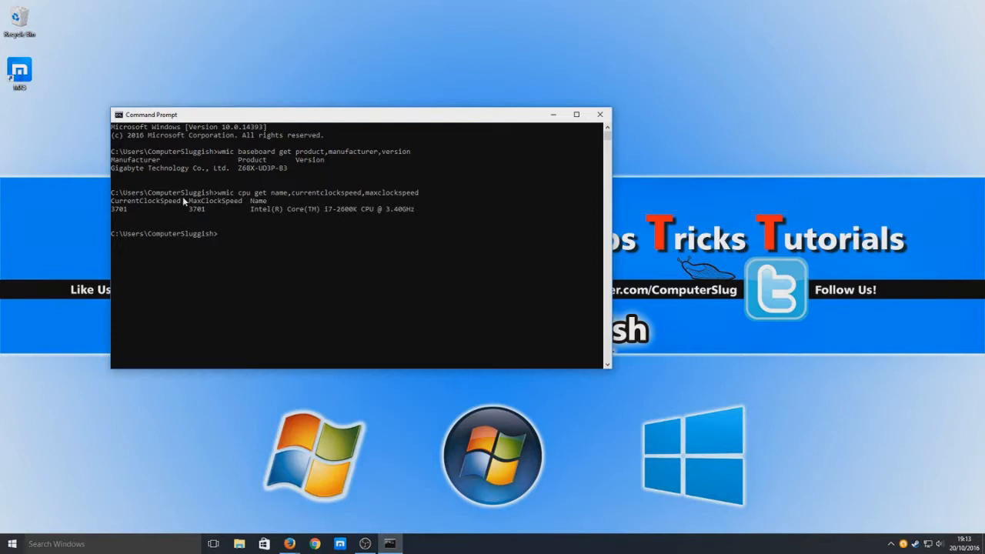
pyautogui.moveTo(143, 217)
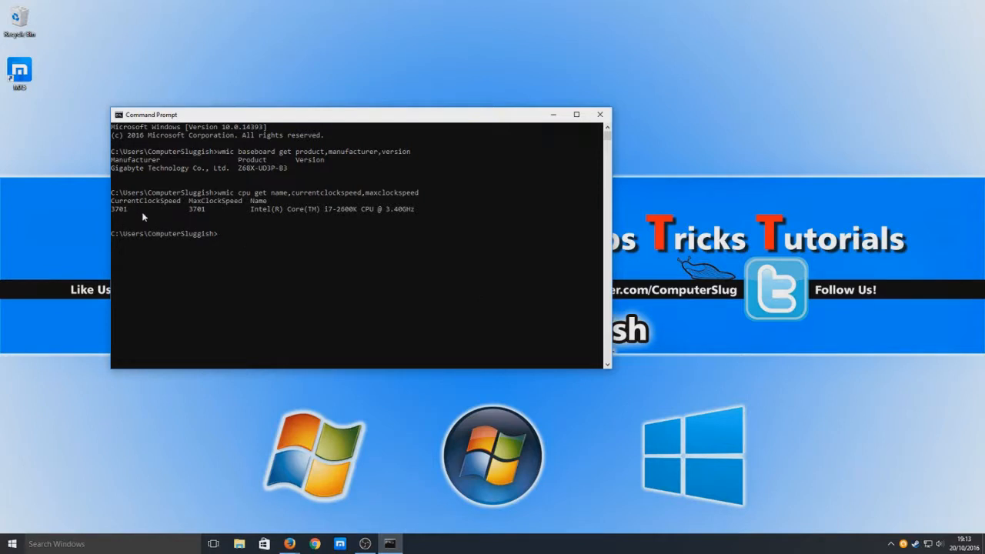
pyautogui.moveTo(222, 214)
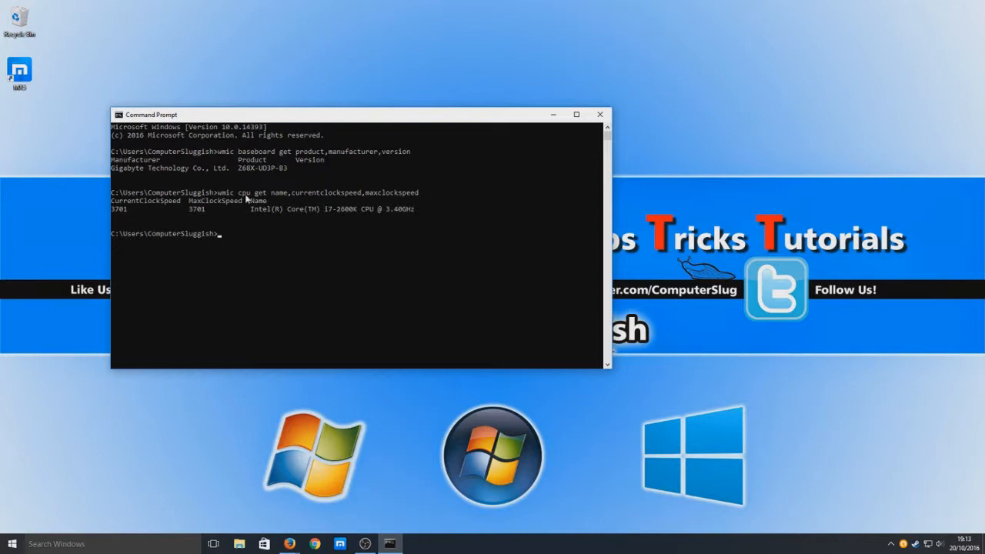
pyautogui.moveTo(269, 216)
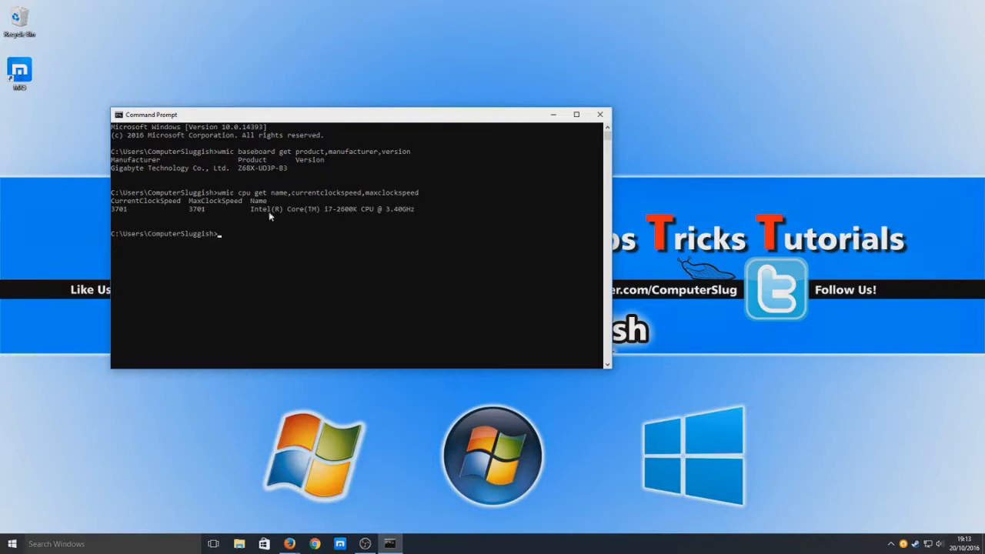
pyautogui.moveTo(307, 218)
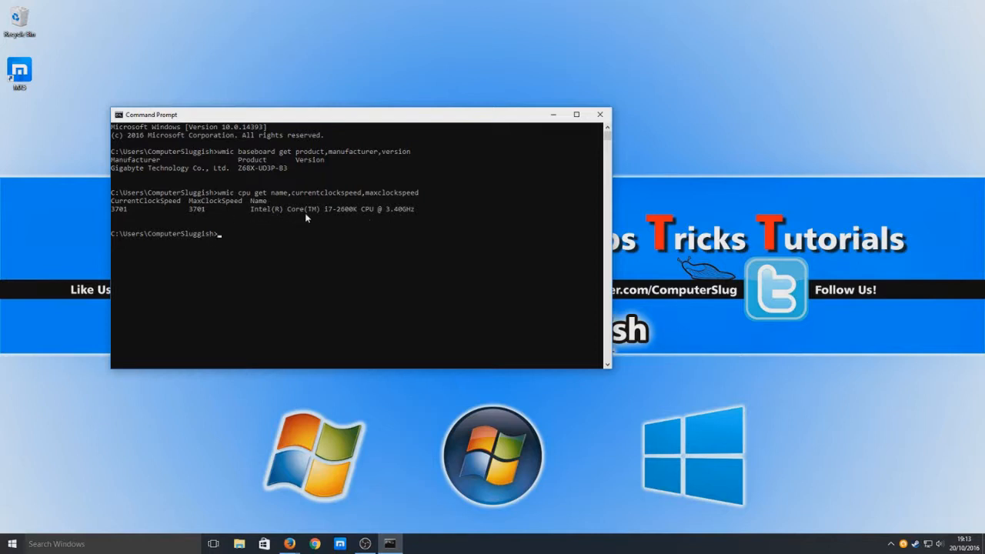
pyautogui.moveTo(692, 321)
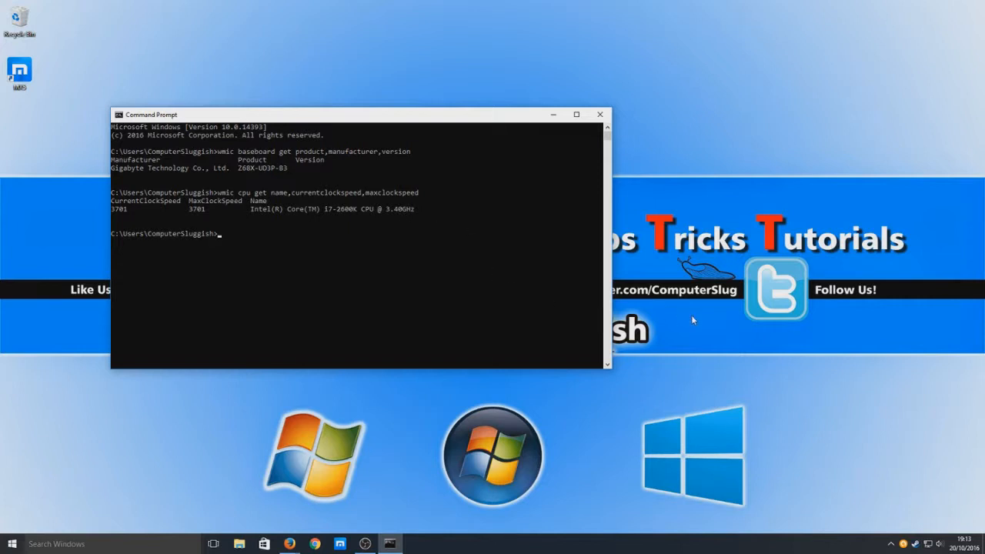